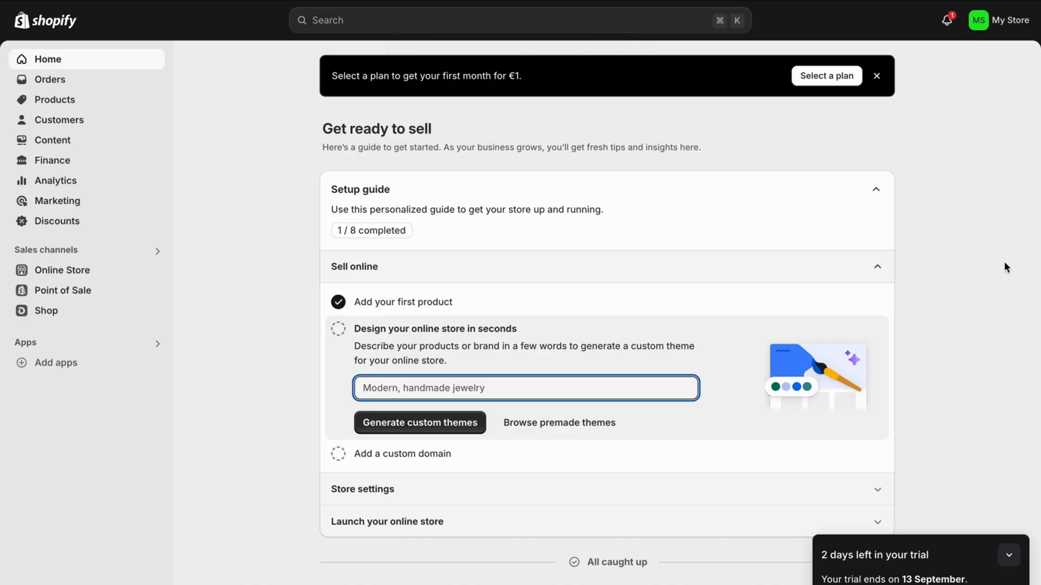
mouse_move(494, 190)
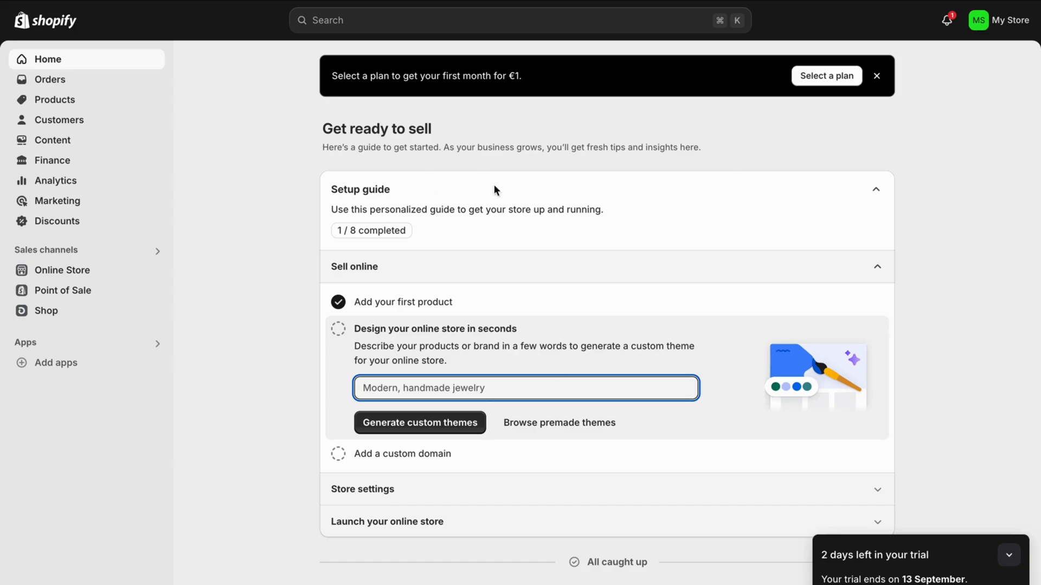
mouse_move(249, 177)
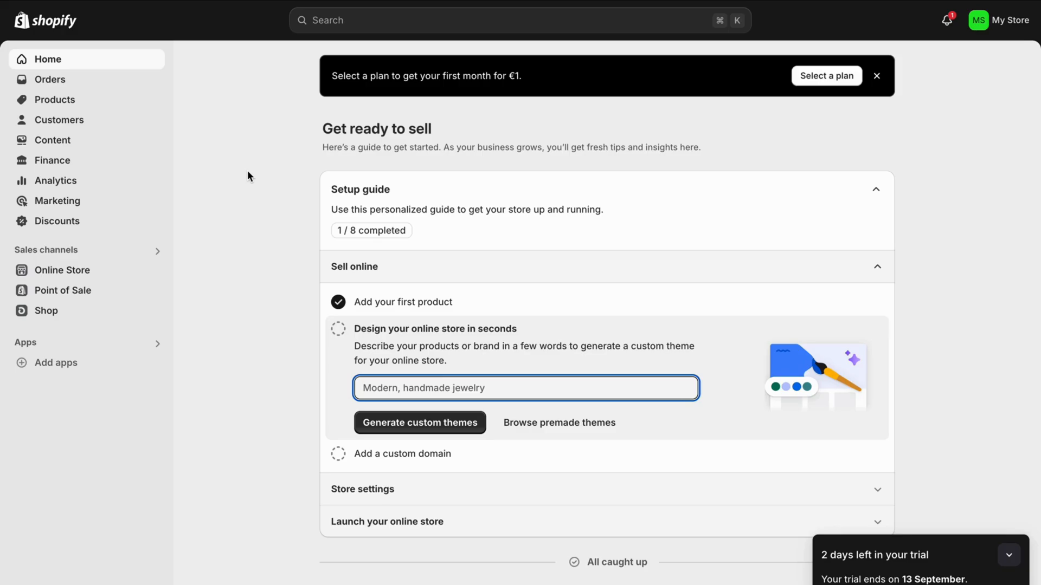
Go from Orders to the Products list showing the active Test product.
click(49, 79)
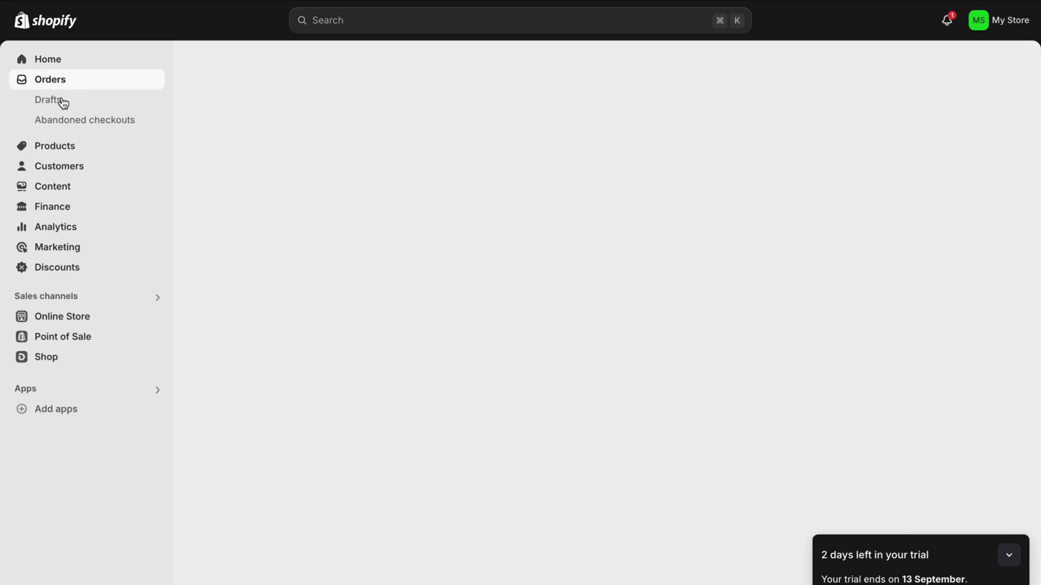
click(55, 146)
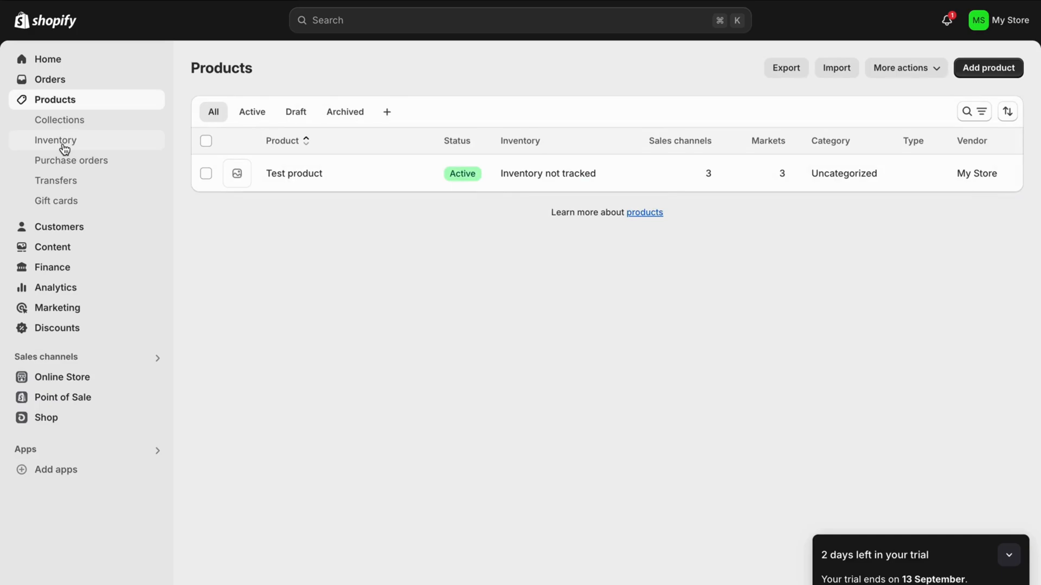
mouse_move(387, 116)
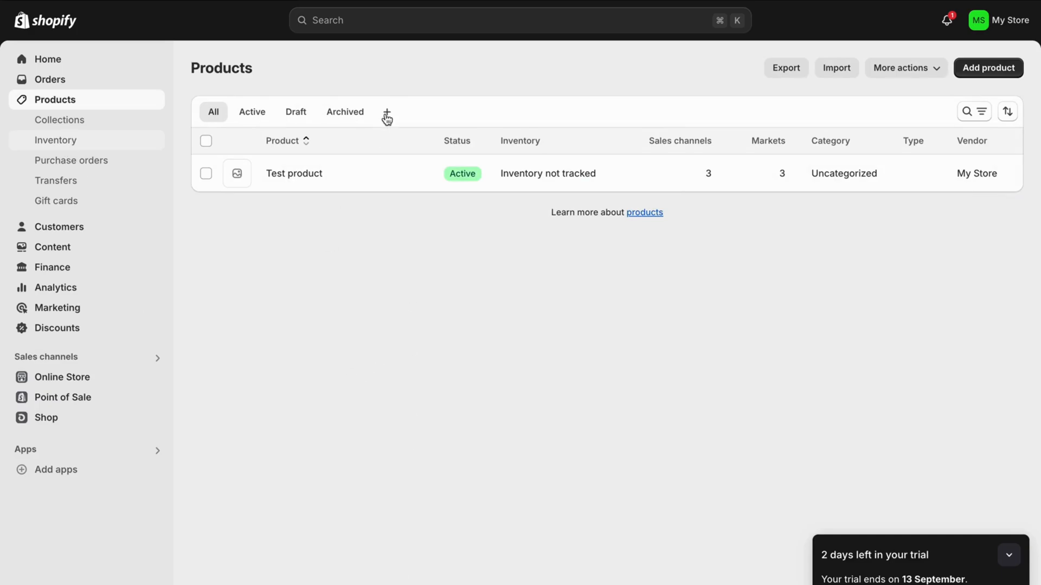
mouse_move(475, 403)
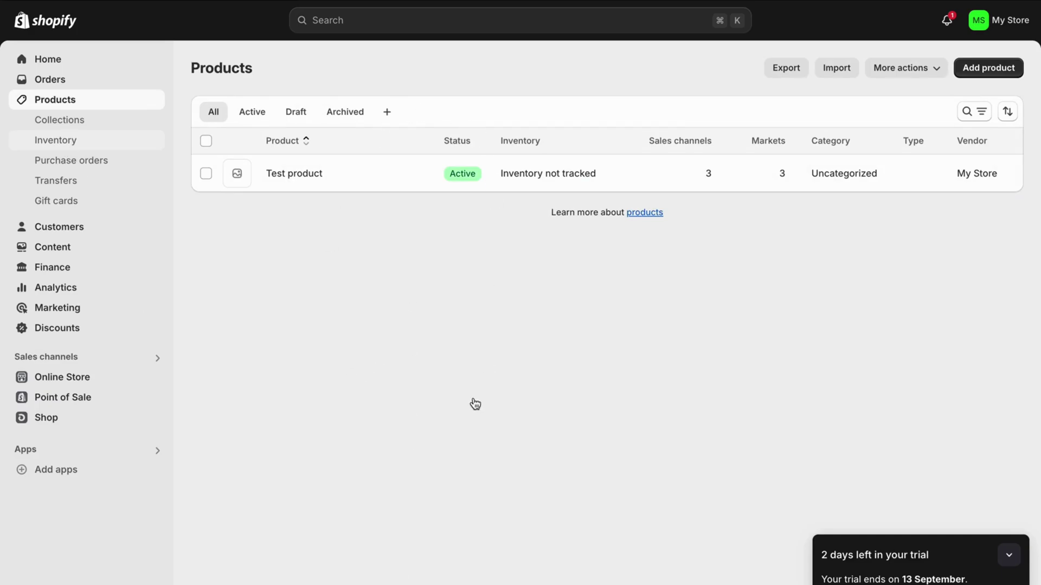
mouse_move(360, 266)
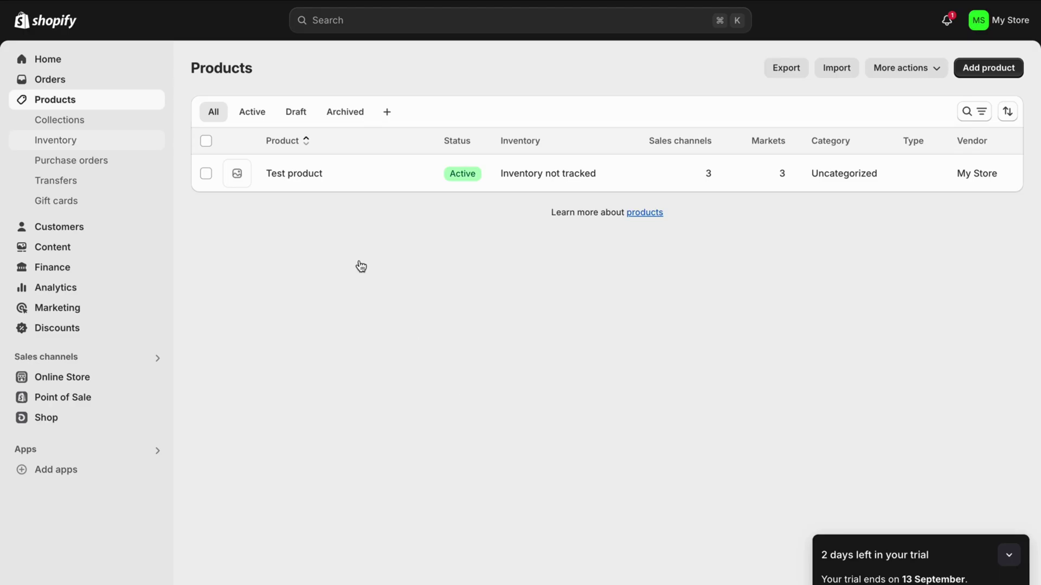
Open Test product and scroll to its Inventory card with untracked quantity.
click(293, 174)
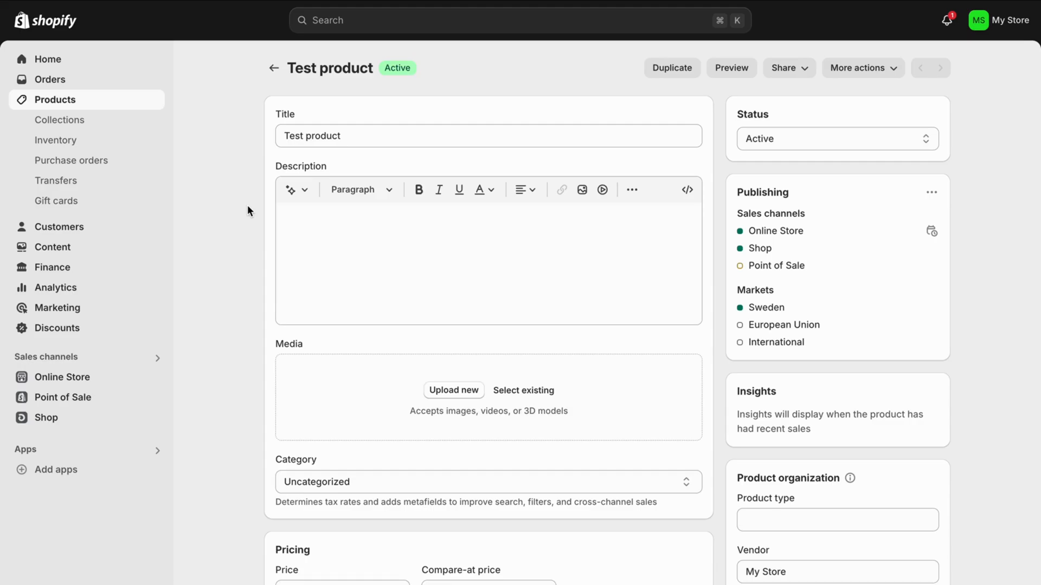
scroll(down, 3)
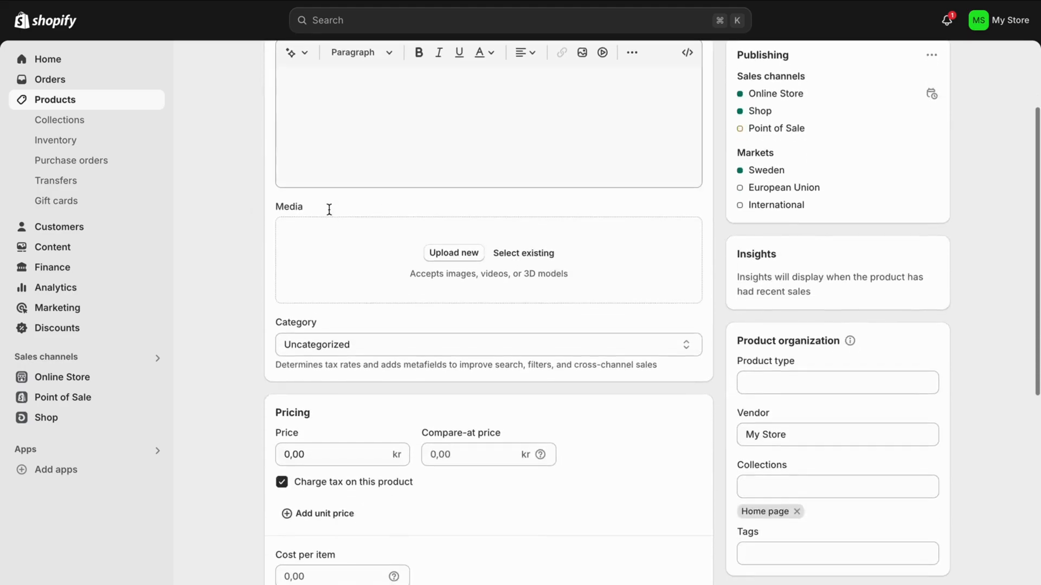
scroll(down, 3)
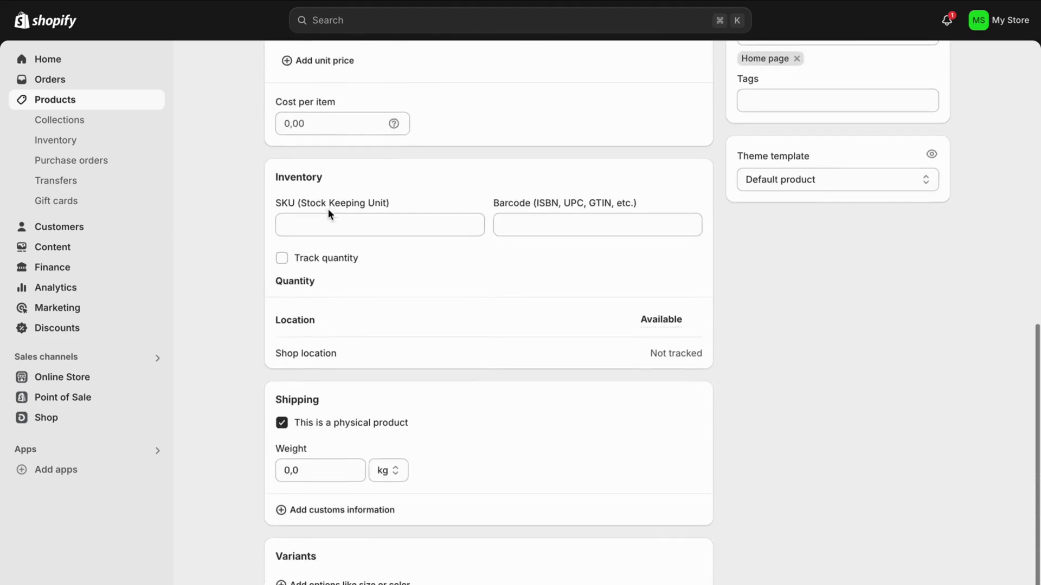
scroll(down, 3)
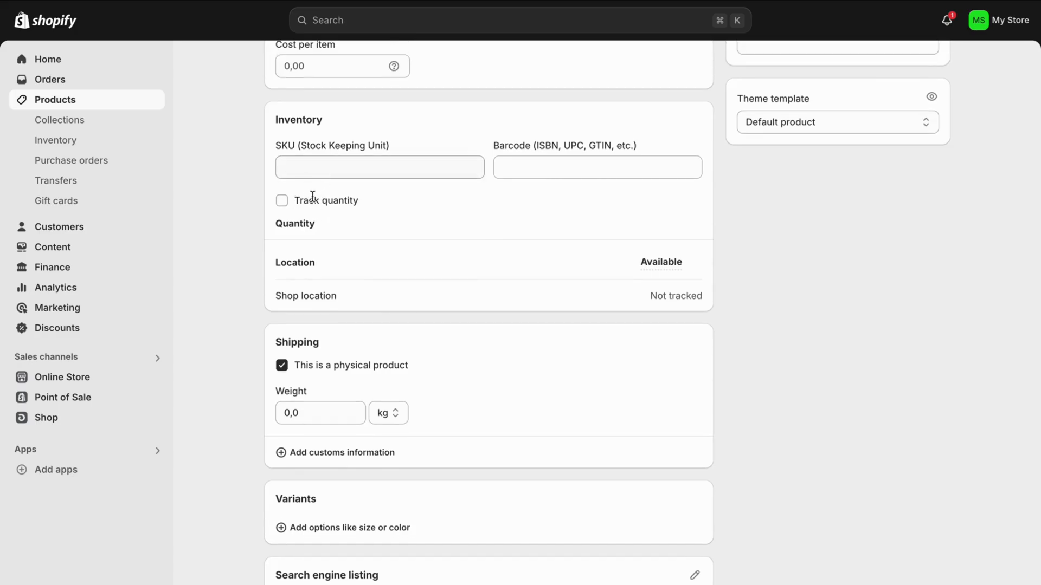
Enable Track quantity for Test product, showing 0 at Shop location.
click(281, 200)
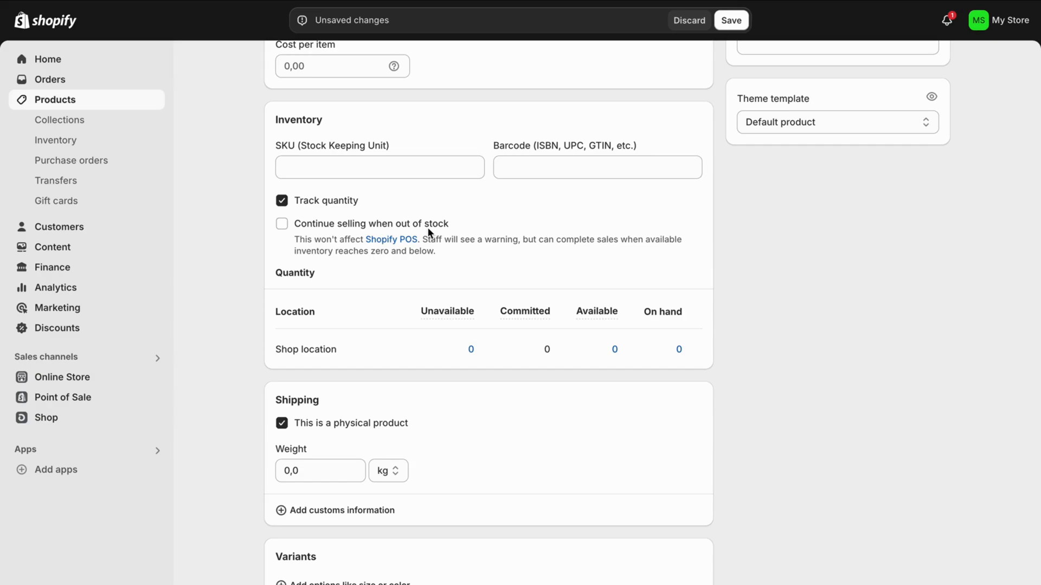
mouse_move(302, 209)
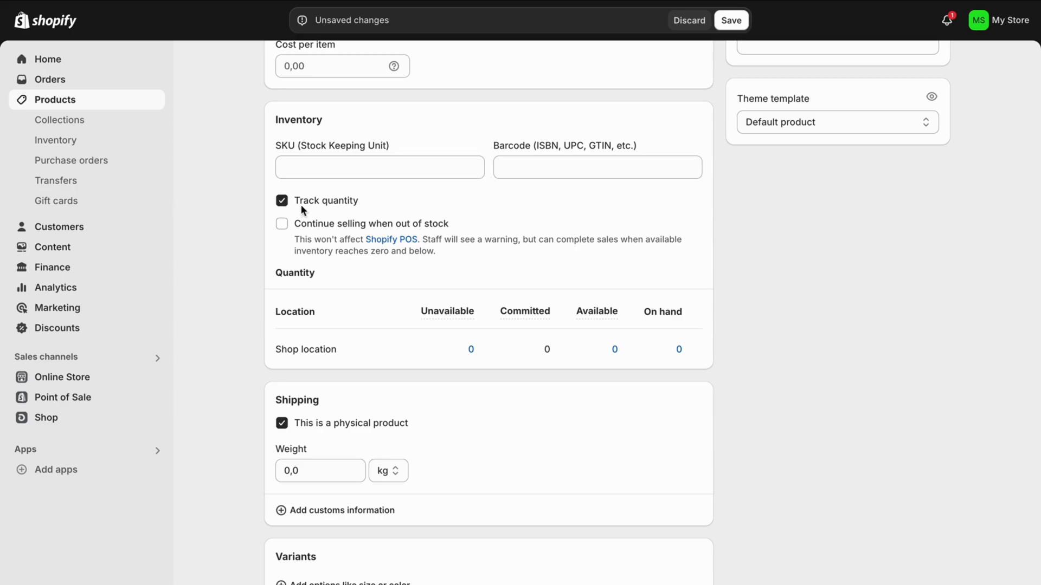
mouse_move(318, 203)
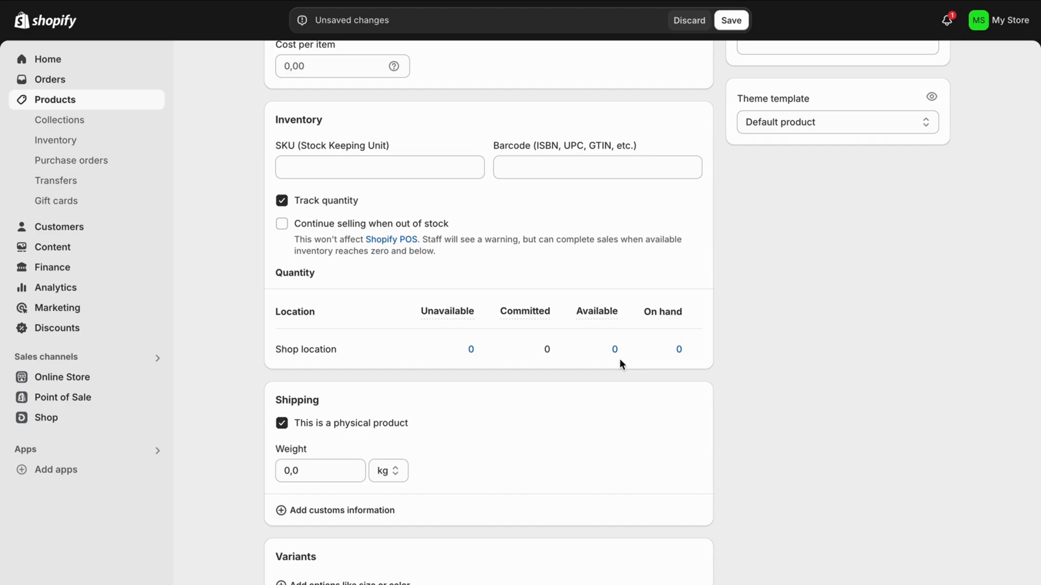
Adjust Shop location's available stock by 3 and save the product.
click(614, 349)
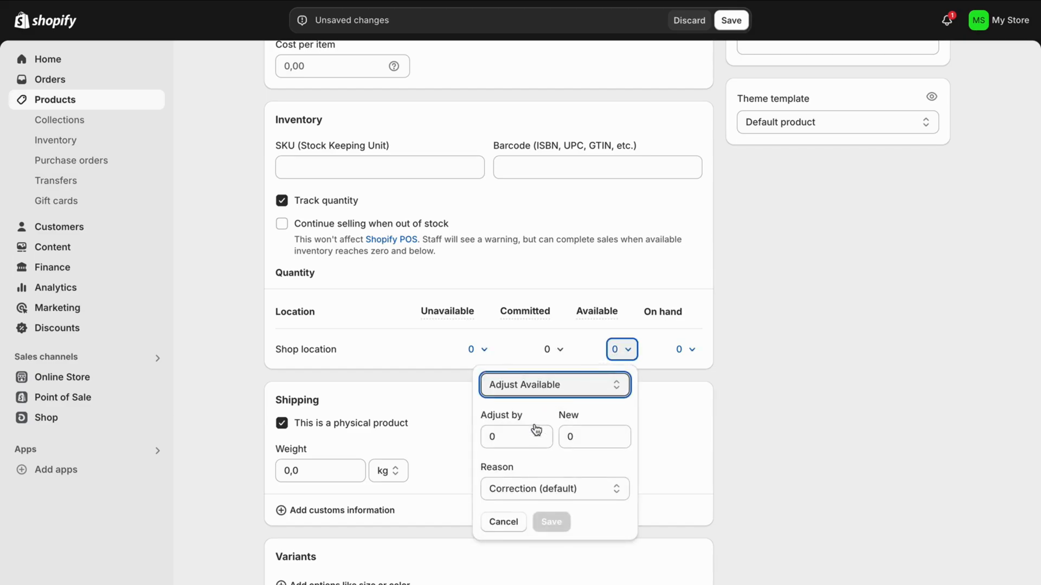
click(515, 437)
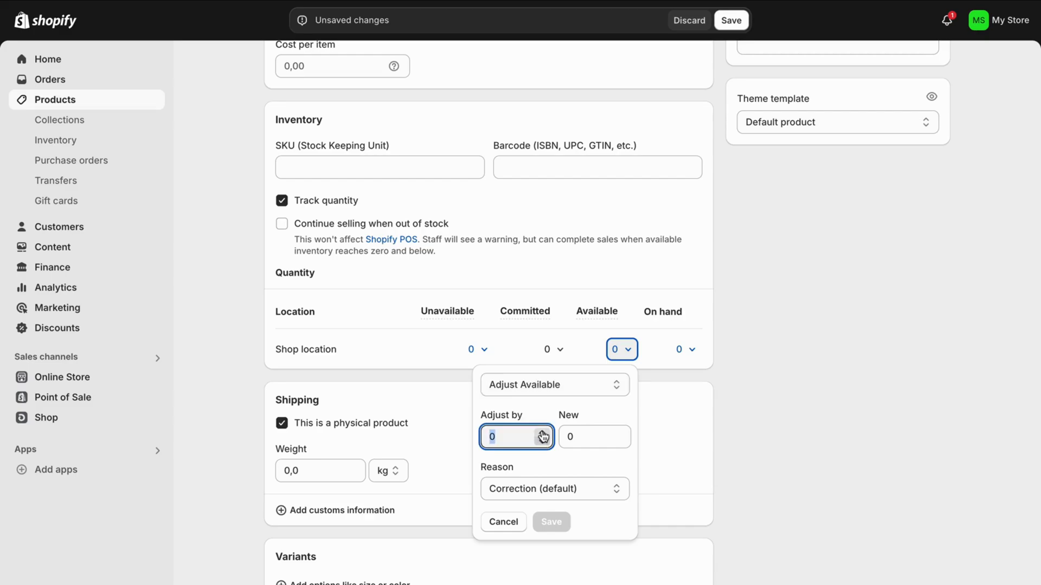
mouse_move(440, 194)
text(3)
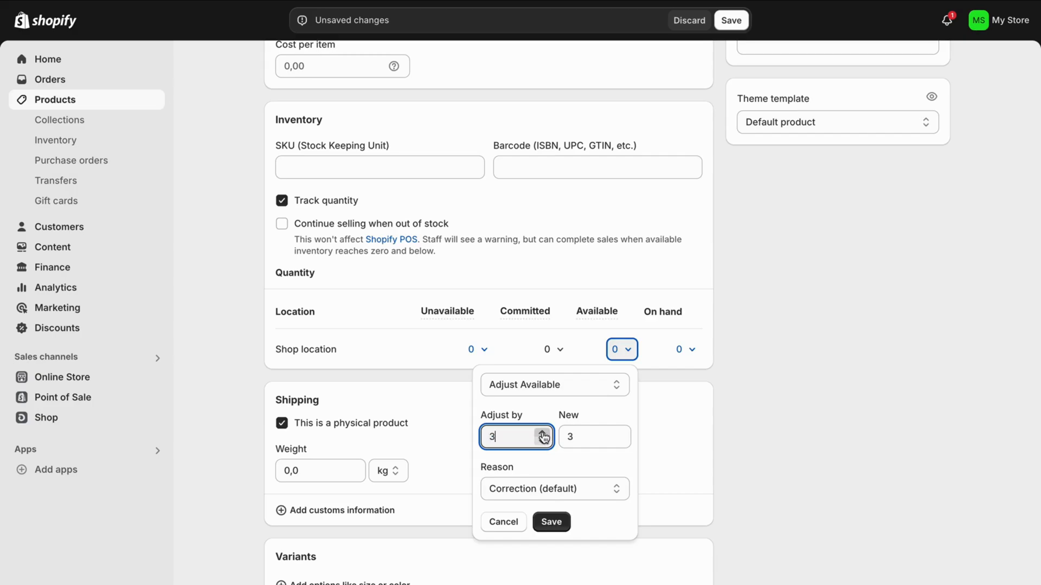
mouse_move(561, 534)
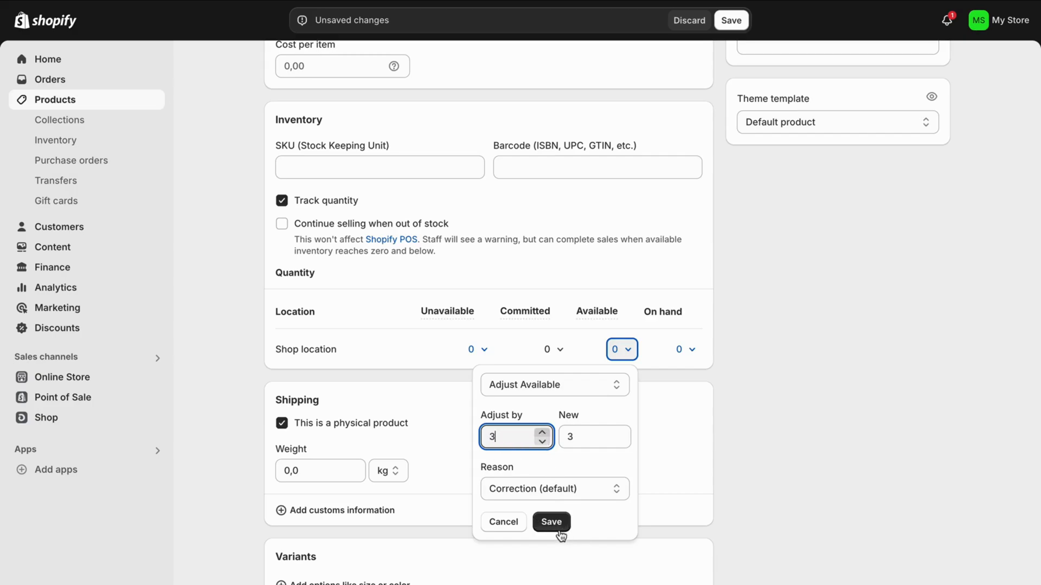
click(550, 522)
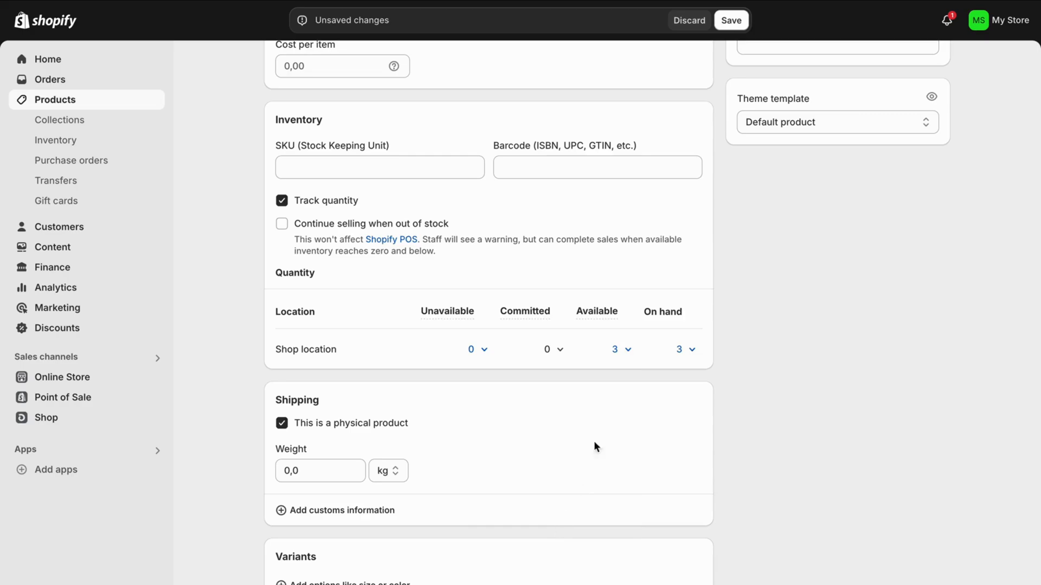
mouse_move(604, 359)
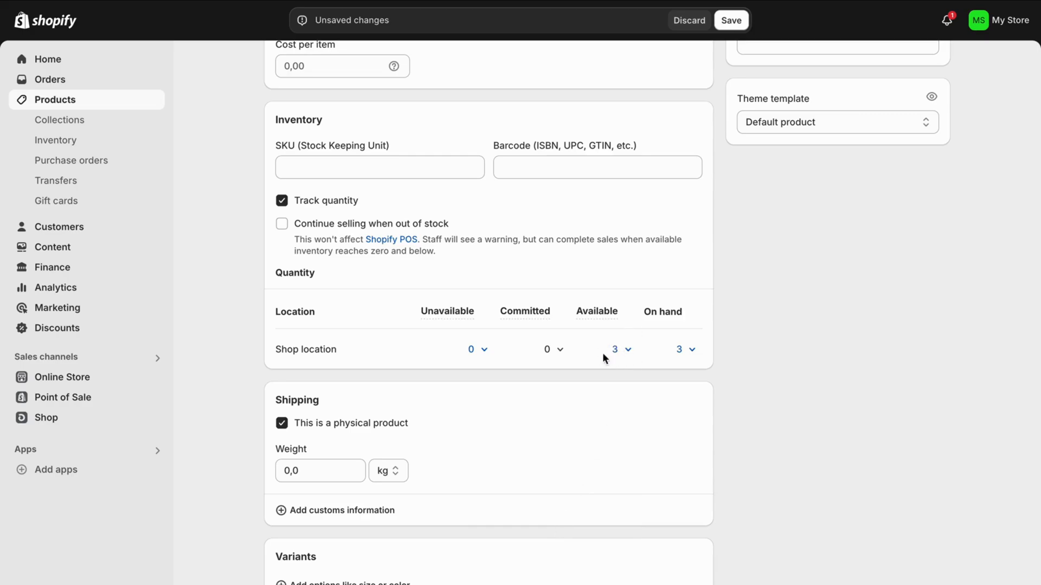
mouse_move(697, 355)
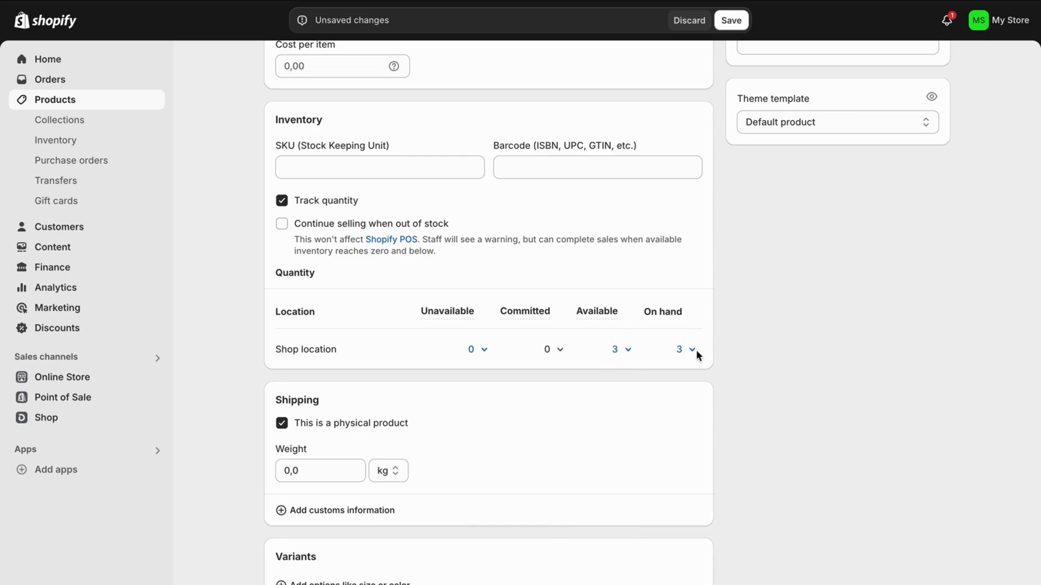
mouse_move(735, 351)
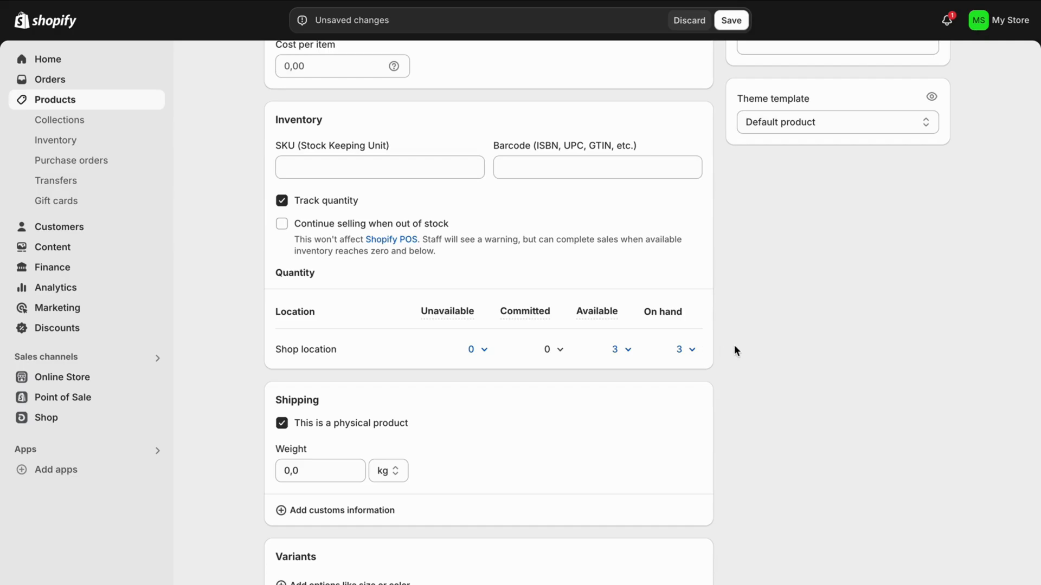
click(731, 20)
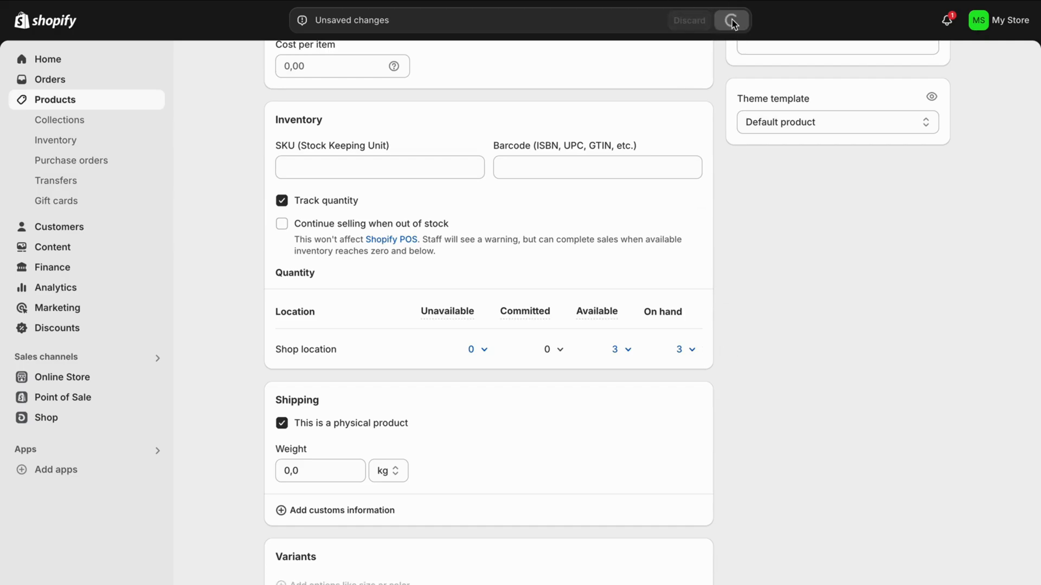
click(730, 20)
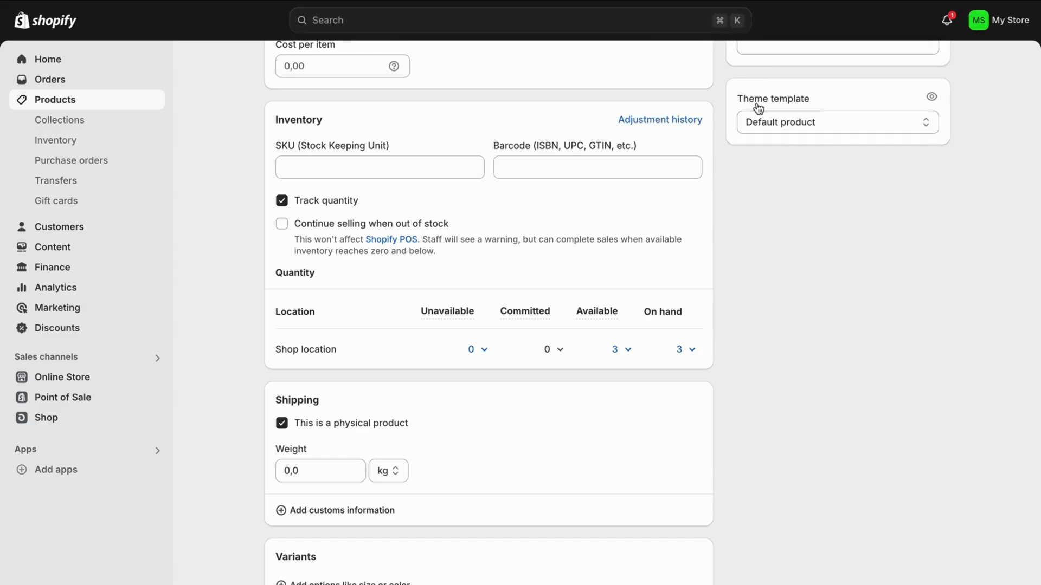
mouse_move(780, 284)
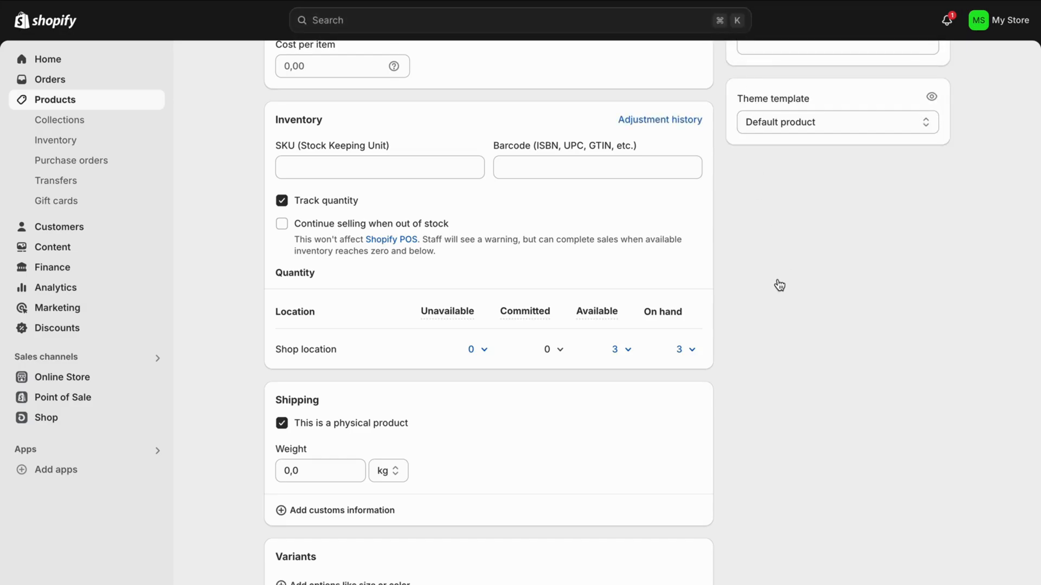
scroll(up, 3)
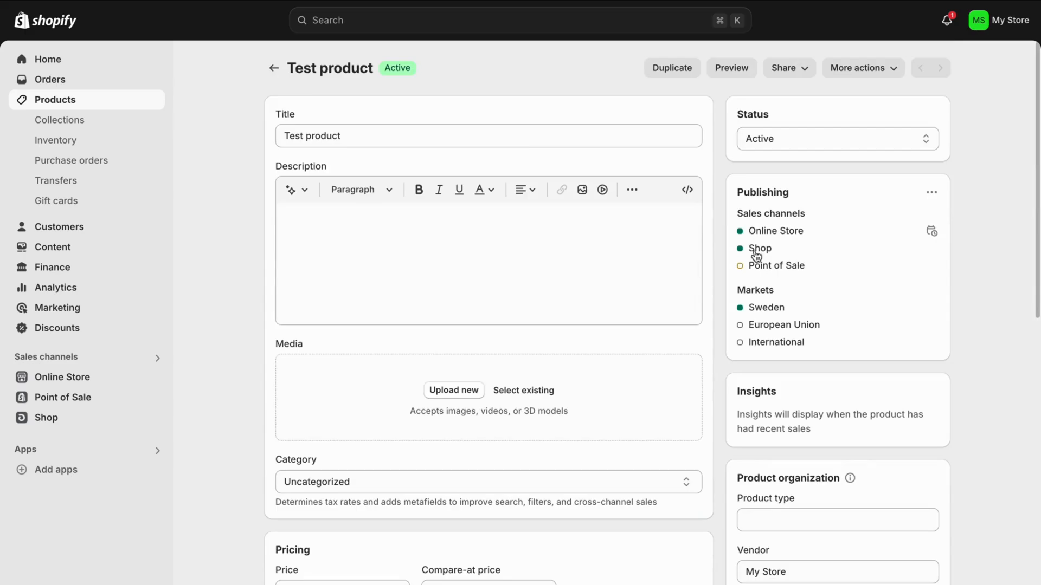
scroll(down, 3)
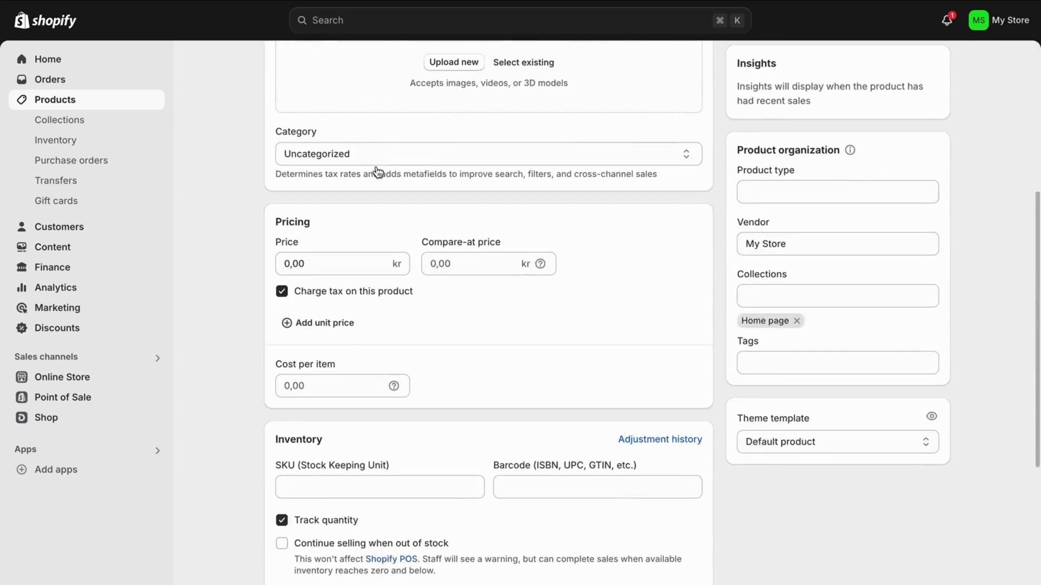
scroll(down, 3)
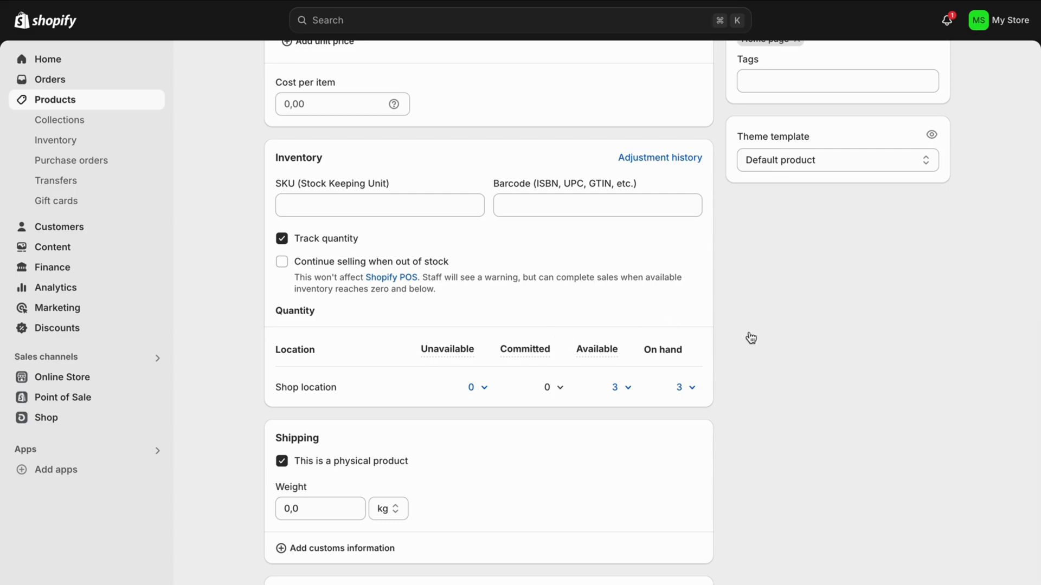
mouse_move(698, 408)
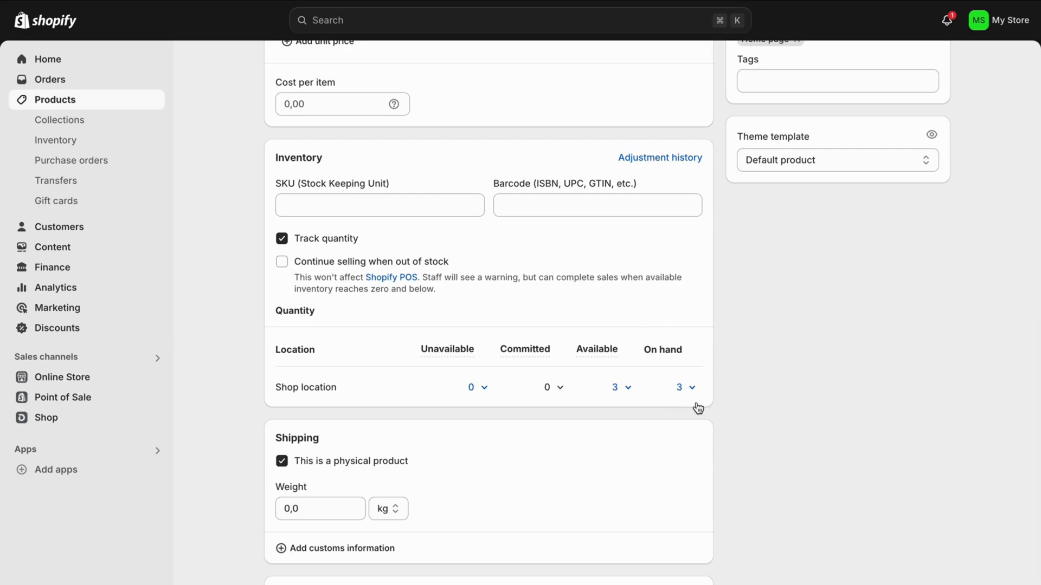
mouse_move(769, 397)
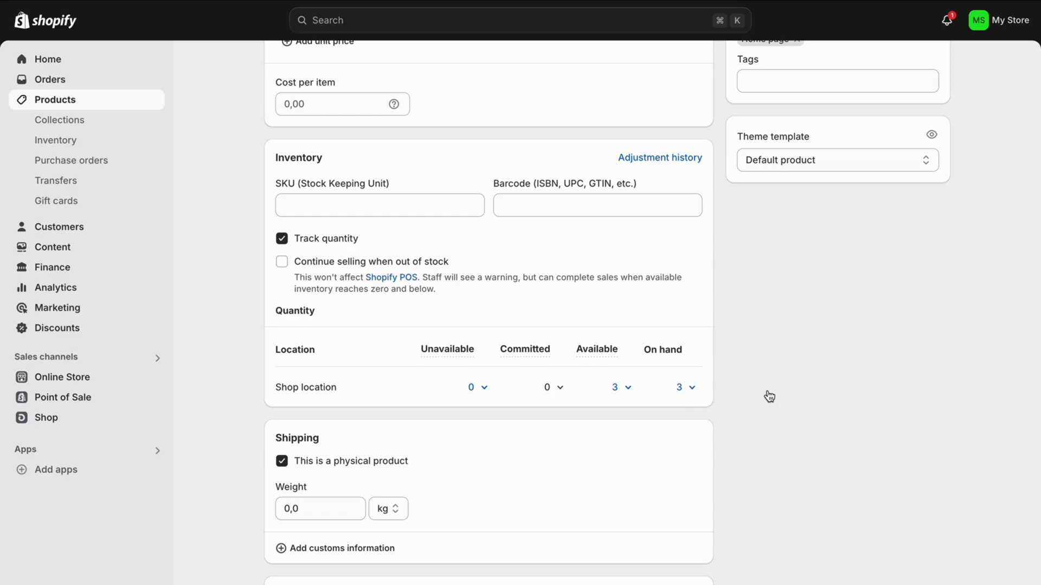
mouse_move(356, 390)
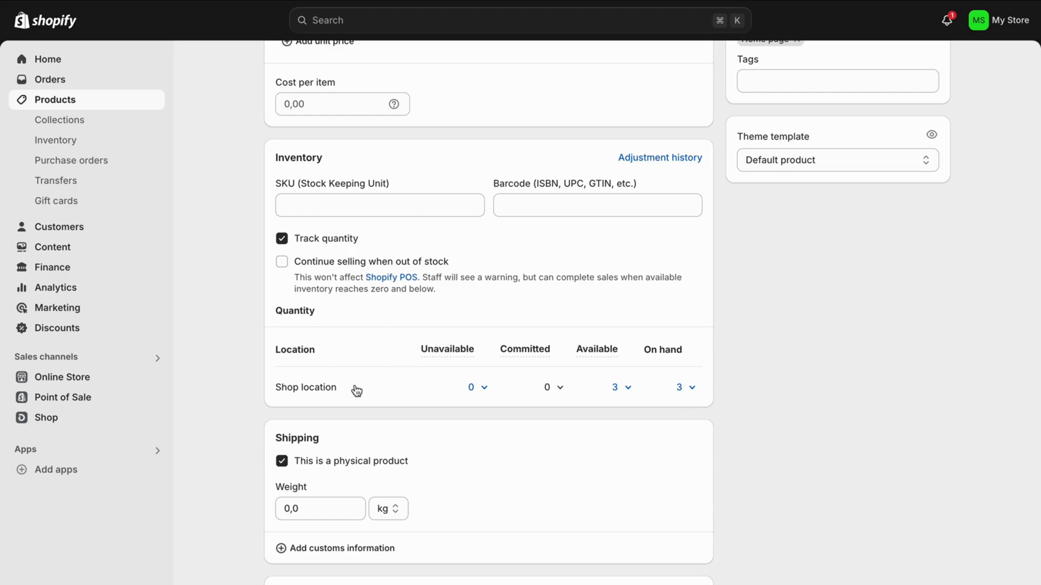
mouse_move(760, 400)
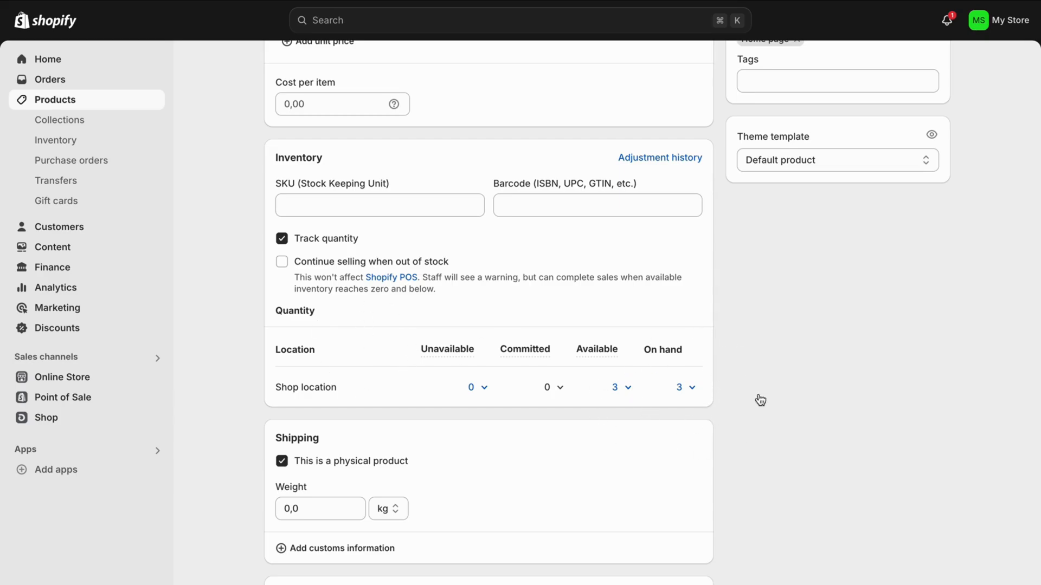
mouse_move(373, 358)
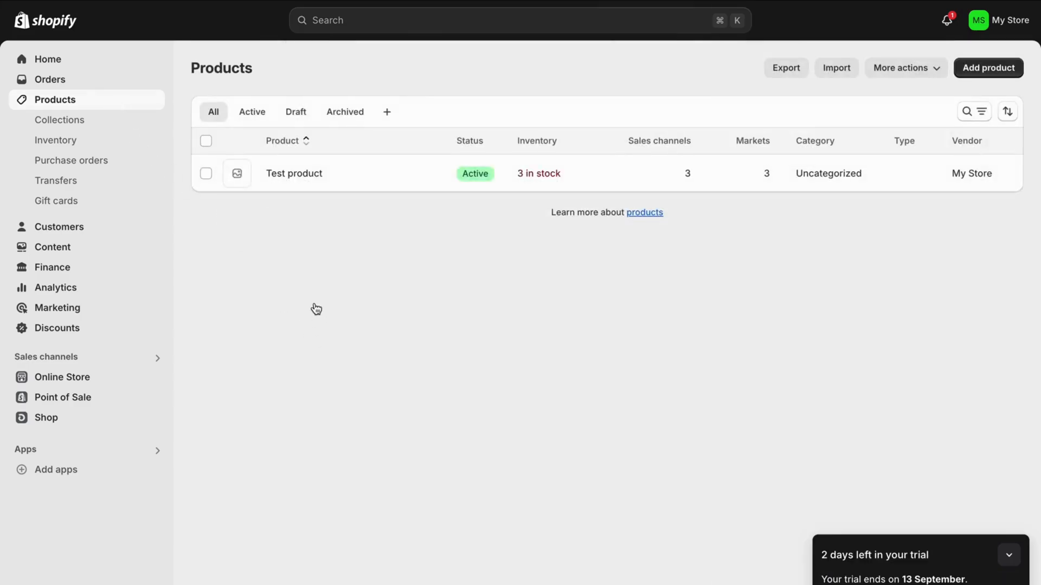
mouse_move(330, 317)
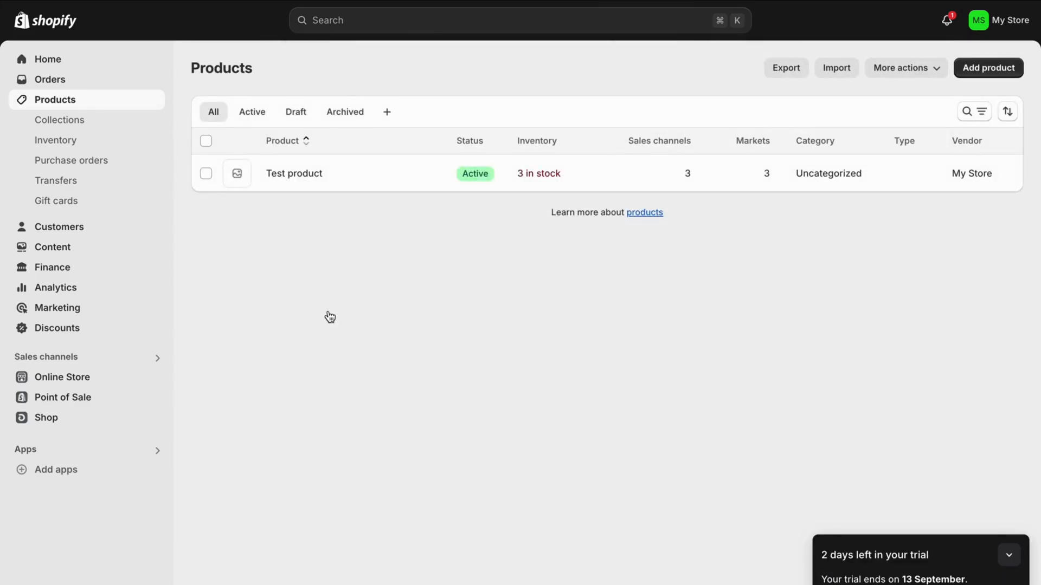